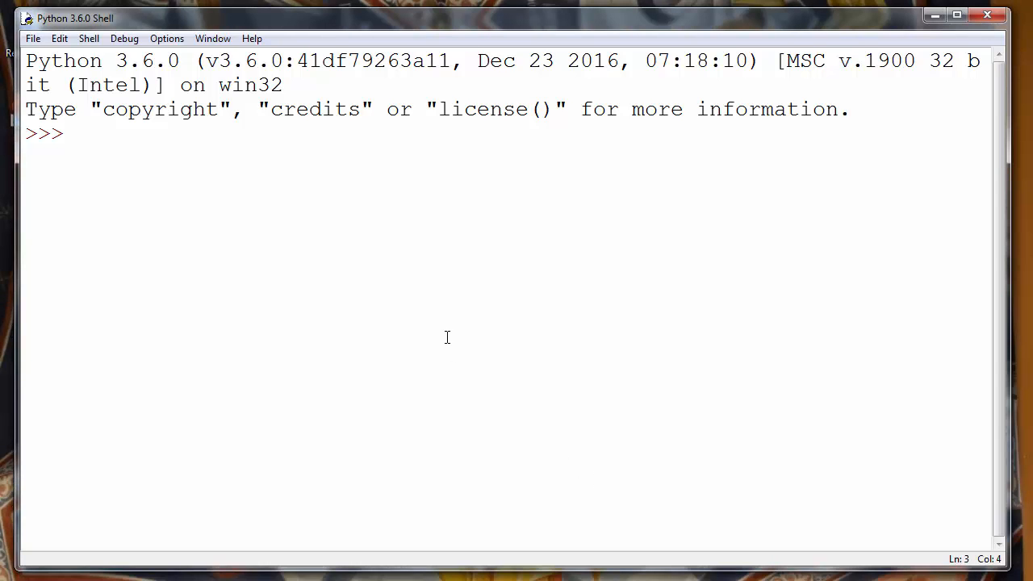
- Assign my_string = "WHAT'S YOUR NAME?" and run the line
{"action": "type", "text": "my_"}
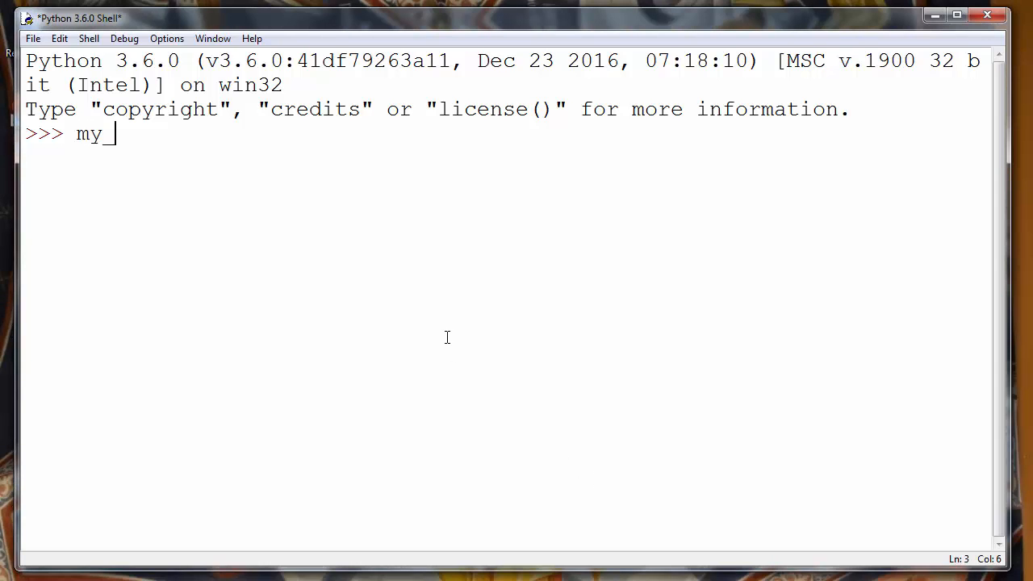
{"action": "type", "text": "string ="}
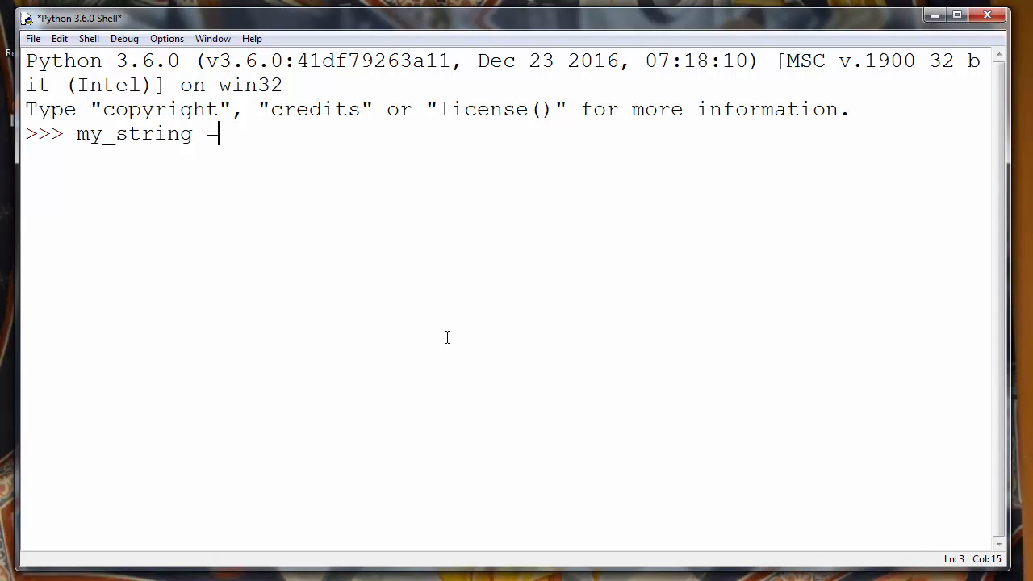
{"action": "type", "text": "\""}
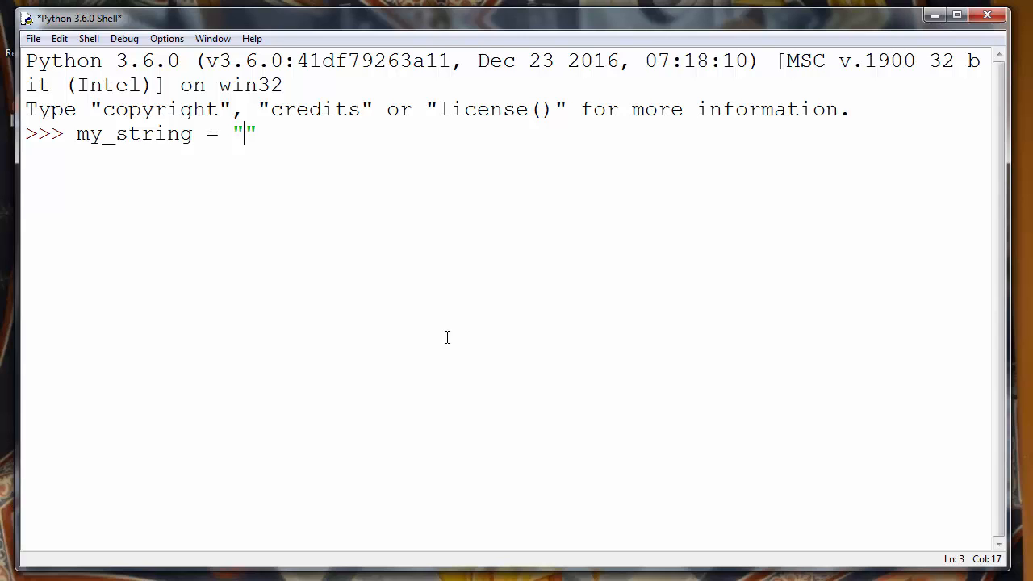
{"action": "type", "text": "W"}
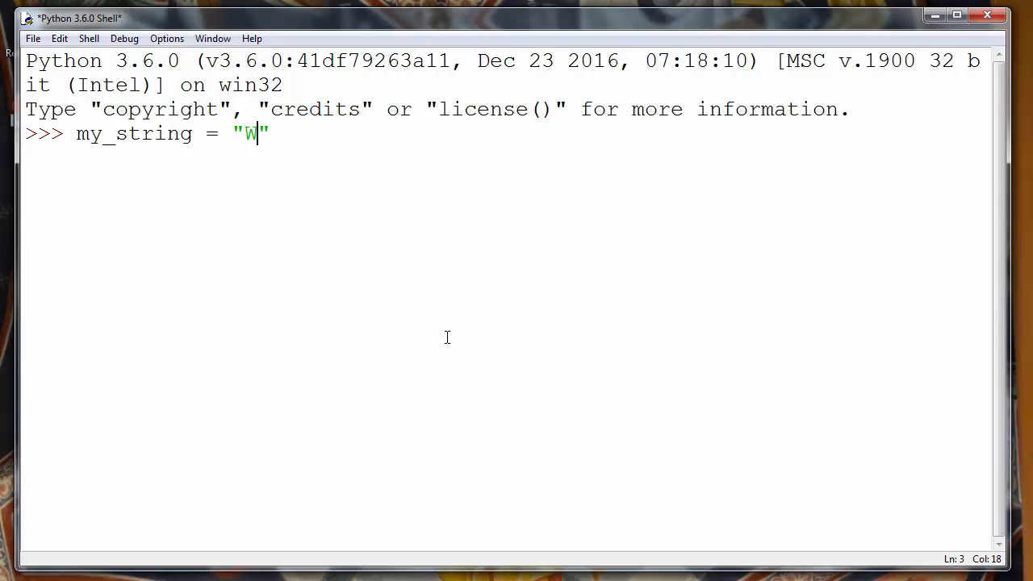
{"action": "type", "text": "HAT'S"}
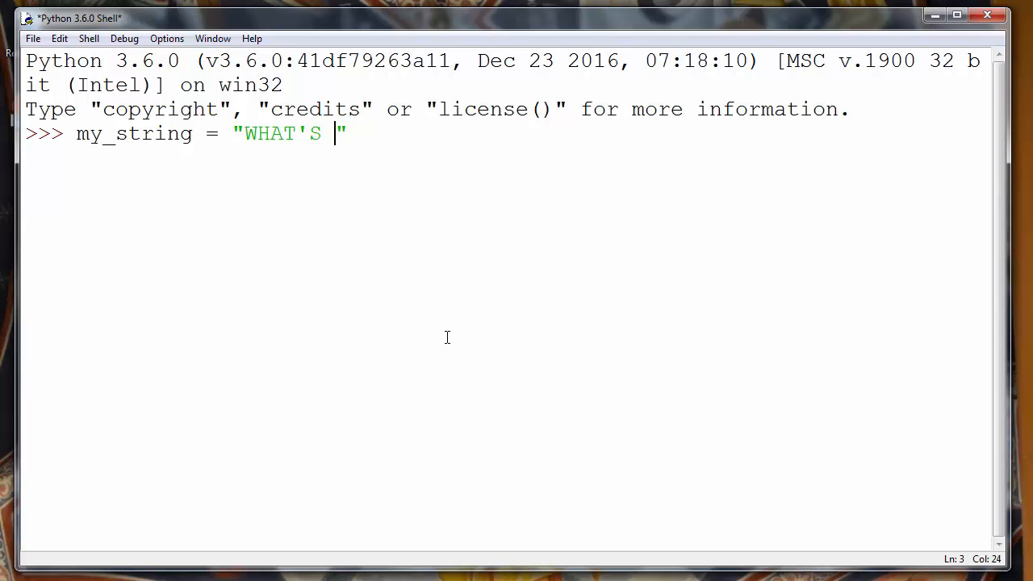
{"action": "type", "text": "YOUR NAME?"}
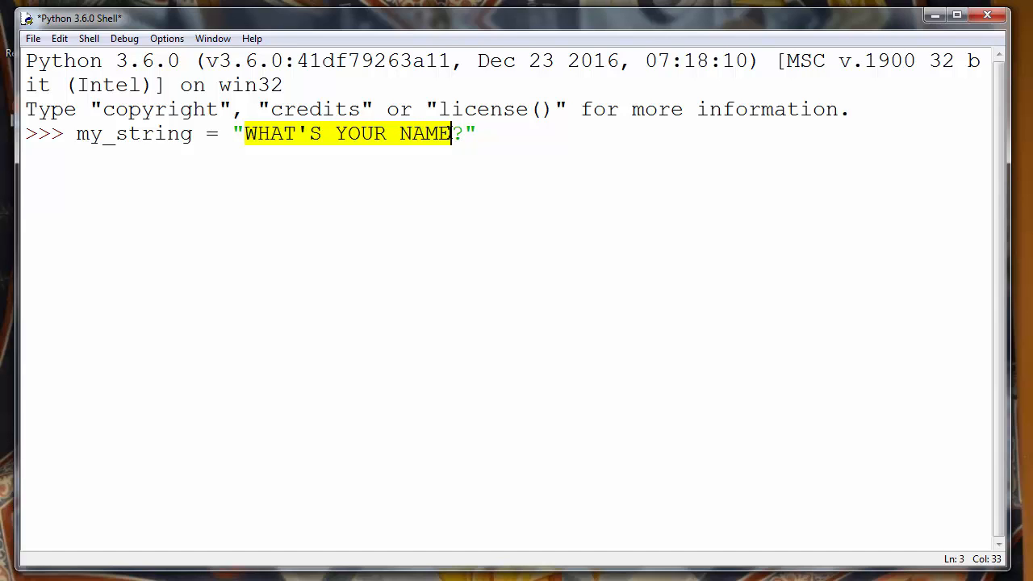
{"action": "key", "text": "Return"}
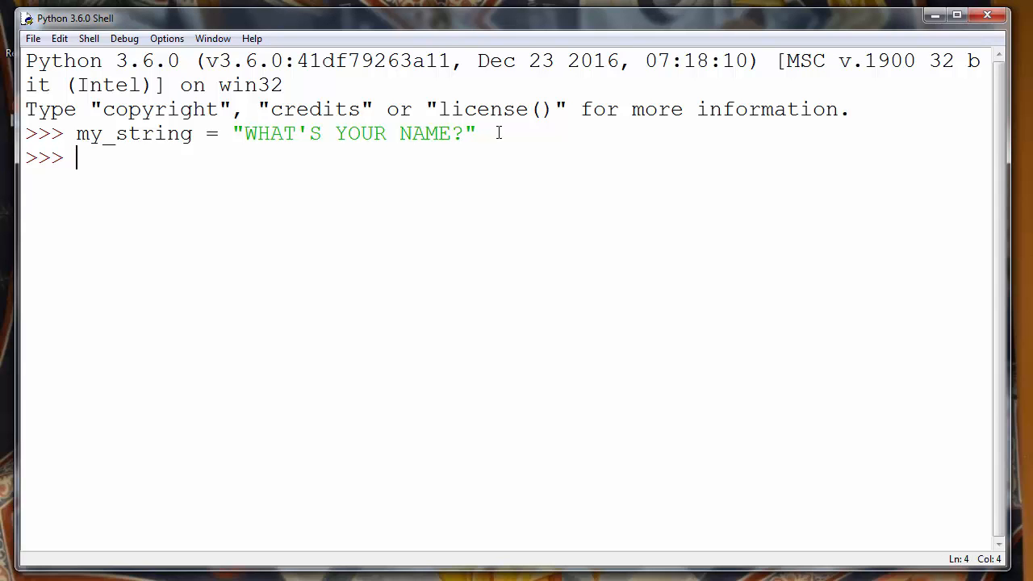
- Run my_string.isupper(), which returns True for the all-caps string
{"action": "type", "text": "is"}
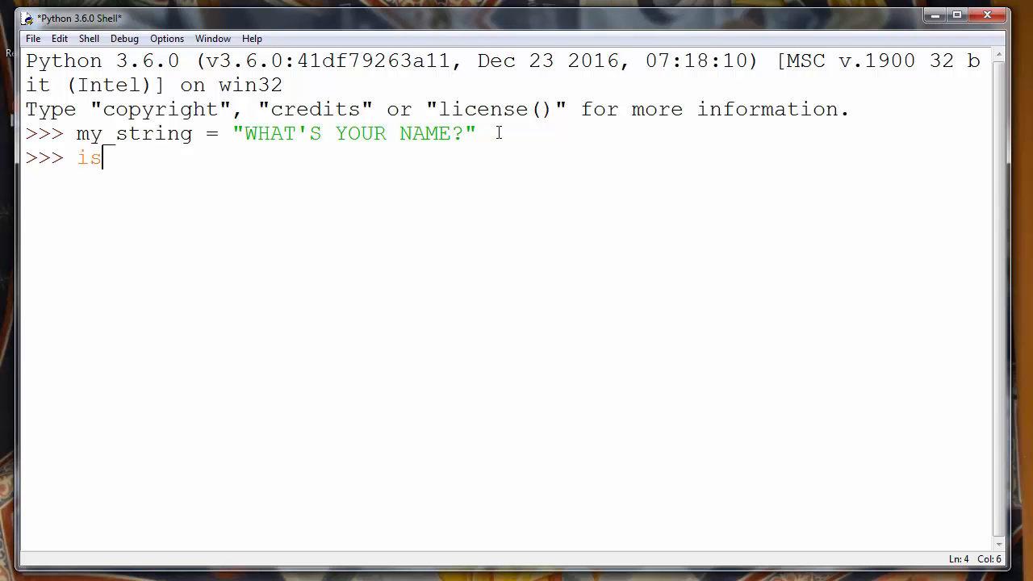
{"action": "type", "text": "upper()"}
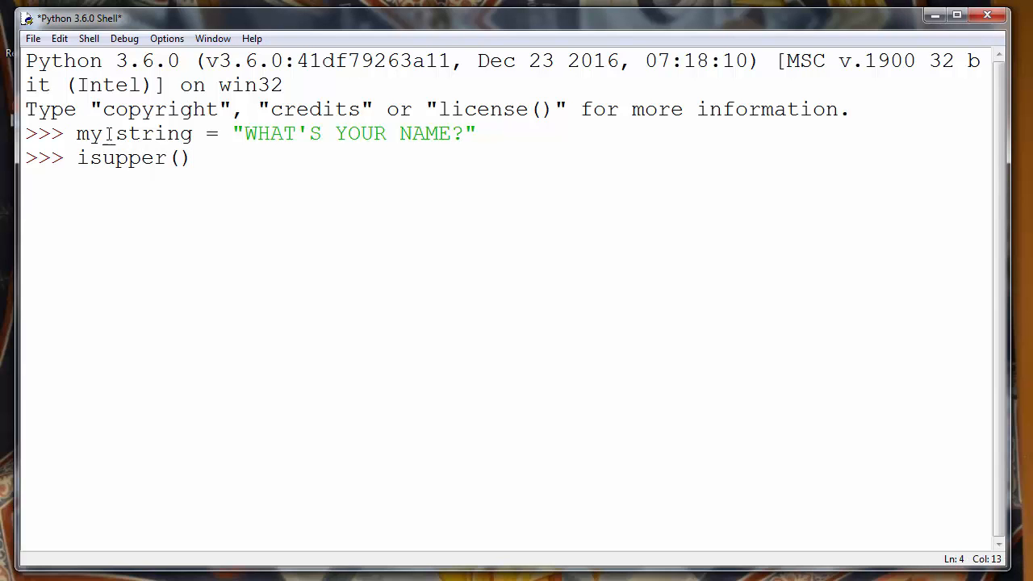
{"action": "double_click", "coordinate": [271, 133]}
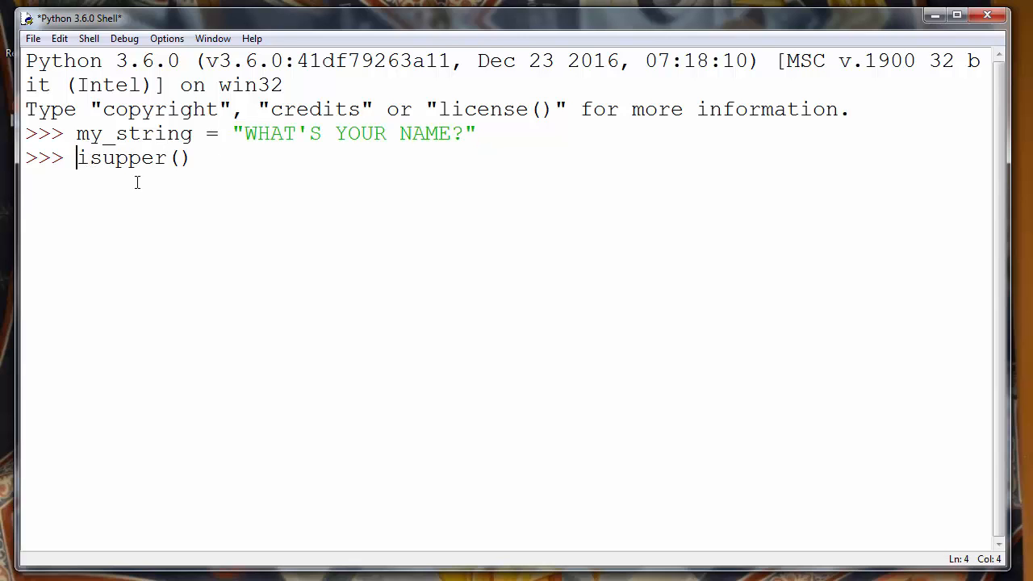
{"action": "type", "text": "my_string."}
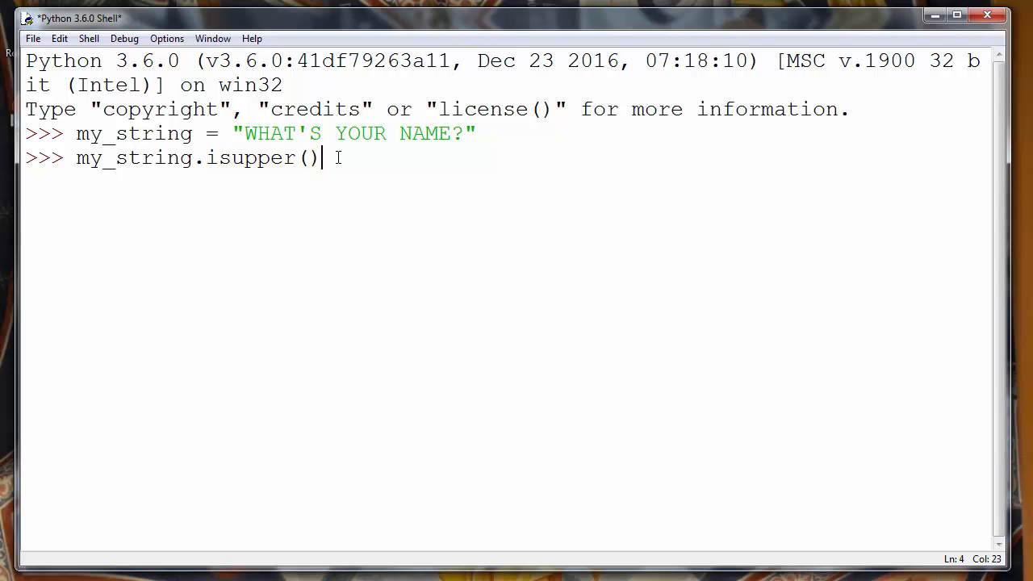
{"action": "key", "text": "Return"}
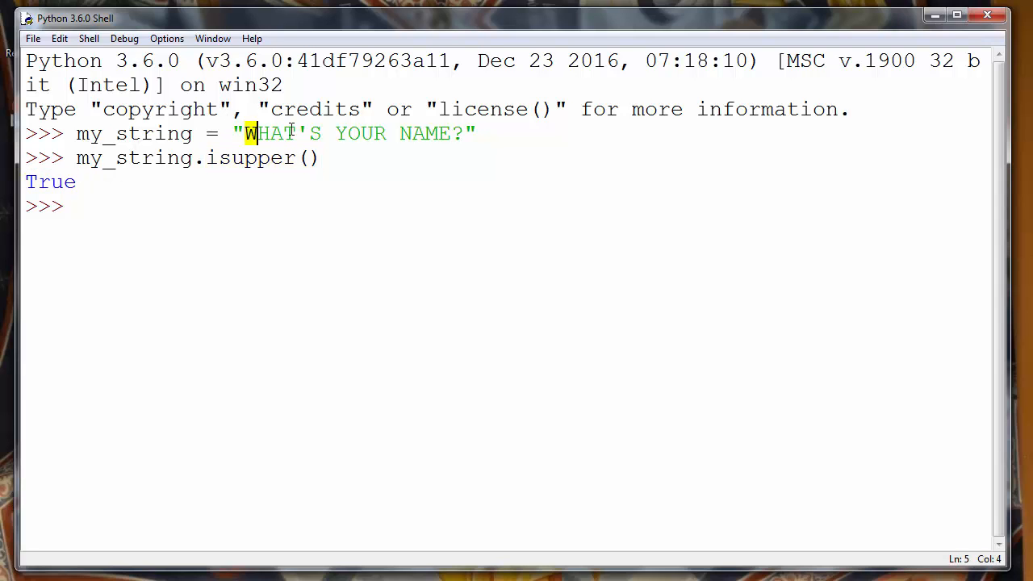
- Recall the assignment and rerun it as my_string = "WHAT'S YOUR NAMe?" with a lowercase e
{"action": "left_click_drag", "start_coordinate": [246, 133], "coordinate": [425, 133]}
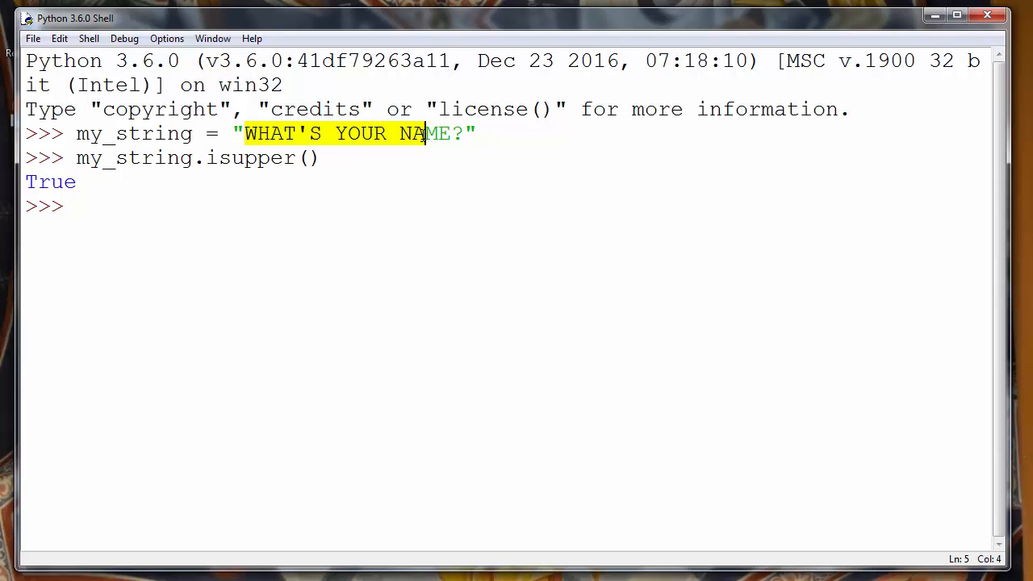
{"action": "left_click", "coordinate": [452, 133]}
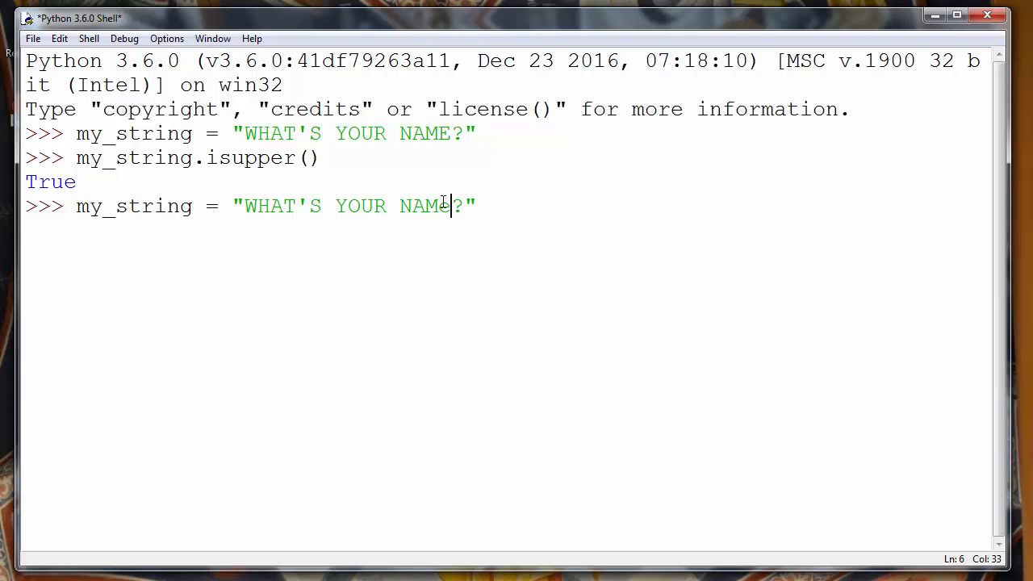
{"action": "type", "text": "e"}
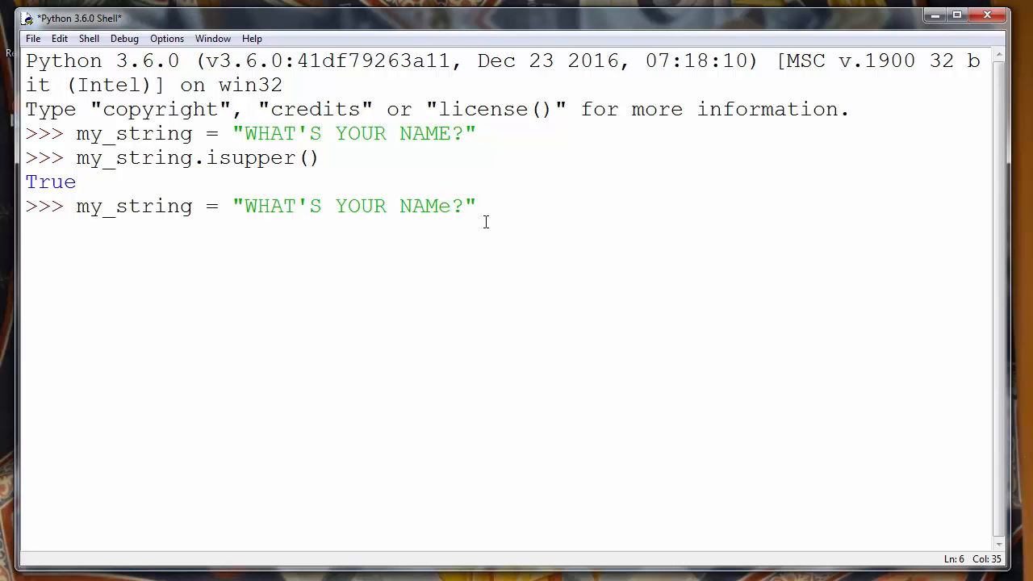
{"action": "key", "text": "Return"}
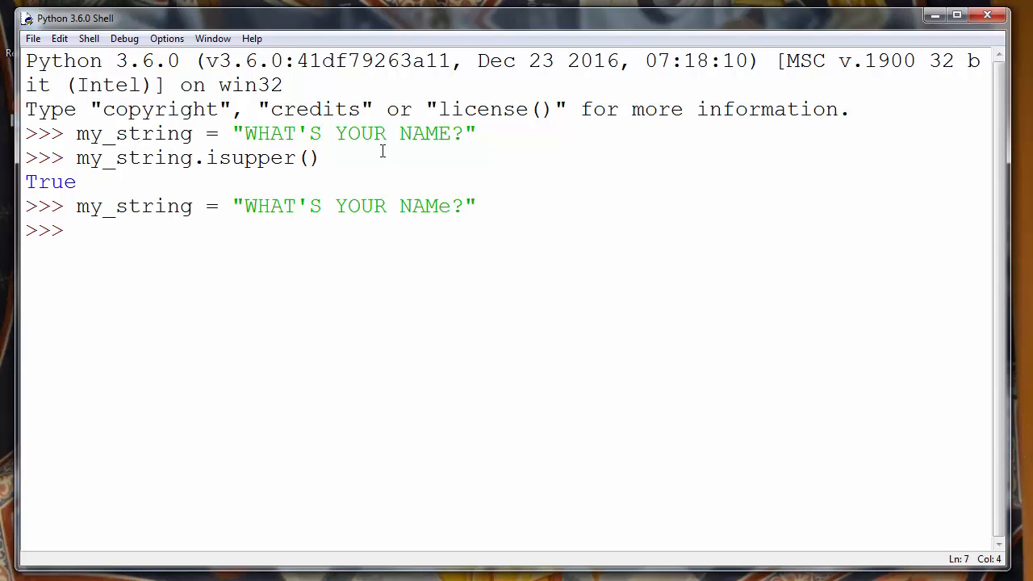
- Run my_string.isupper() again, now returning False for the mixed-case string
{"action": "type", "text": "is"}
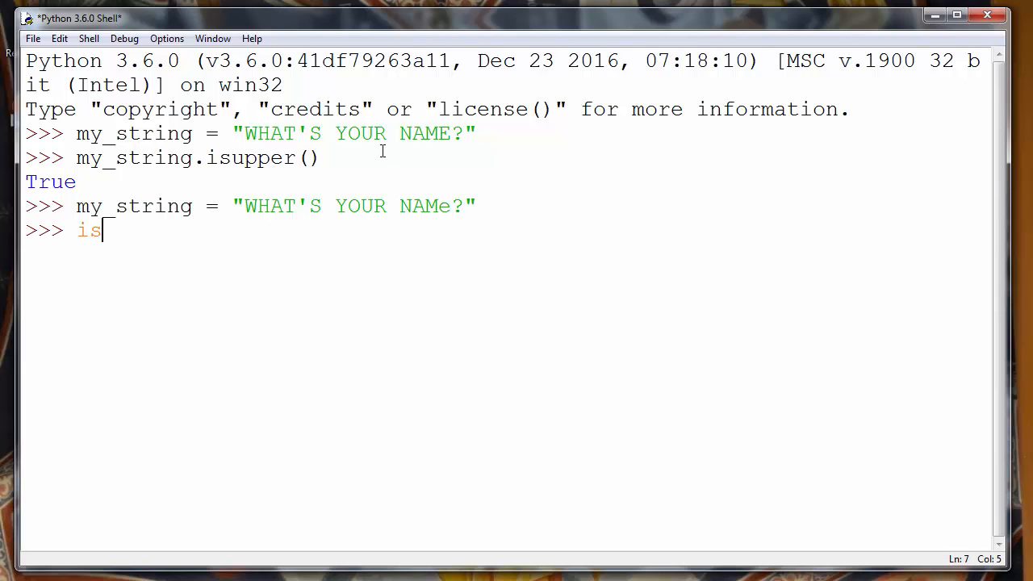
{"action": "type", "text": "upper()"}
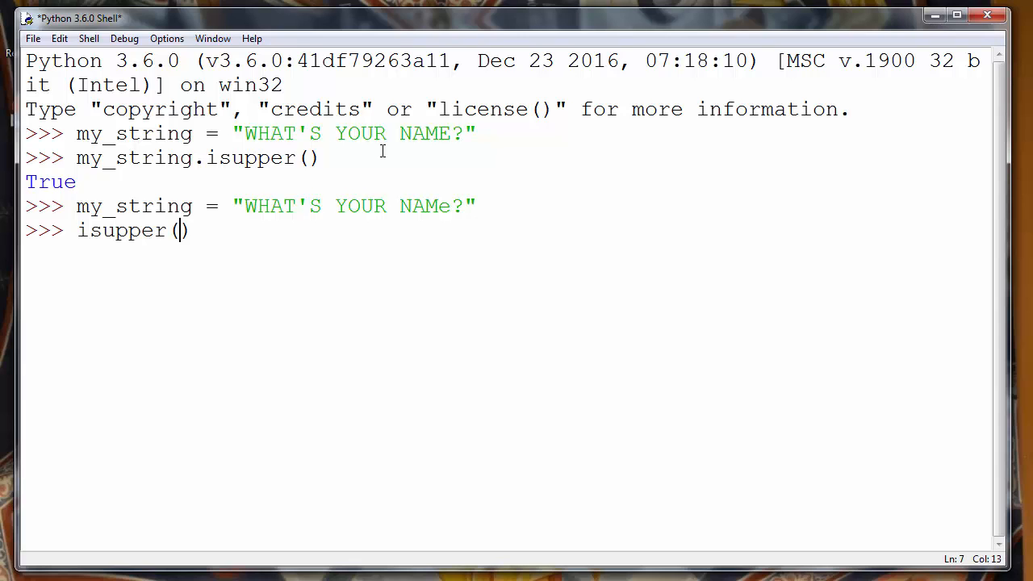
{"action": "key", "text": "Home"}
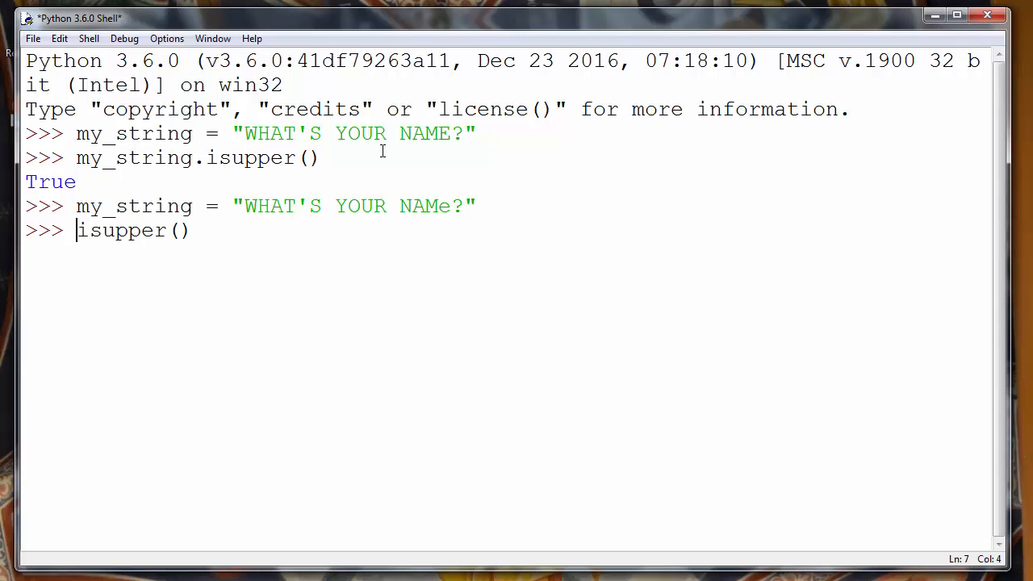
{"action": "type", "text": "my_string."}
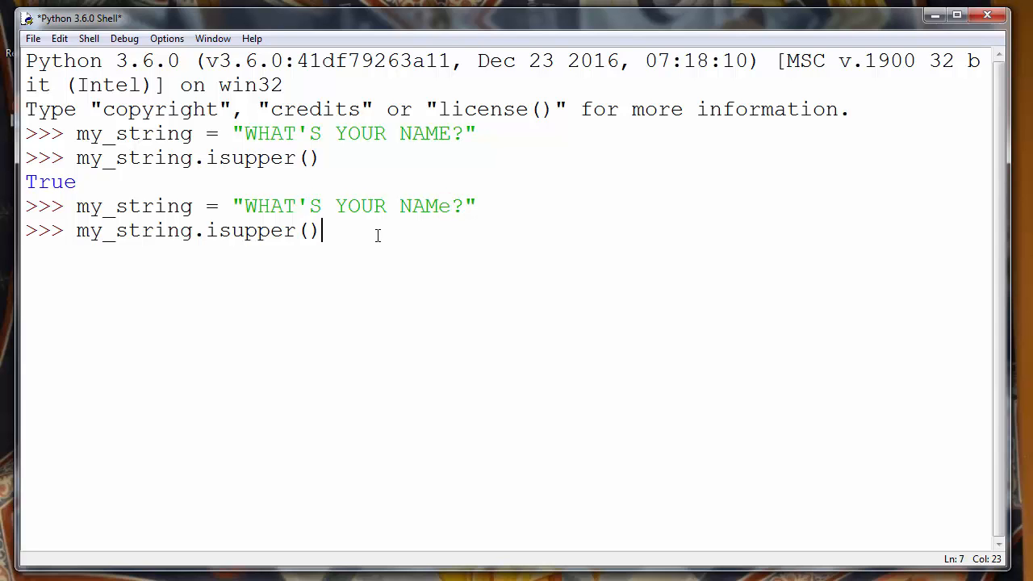
{"action": "key", "text": "Return"}
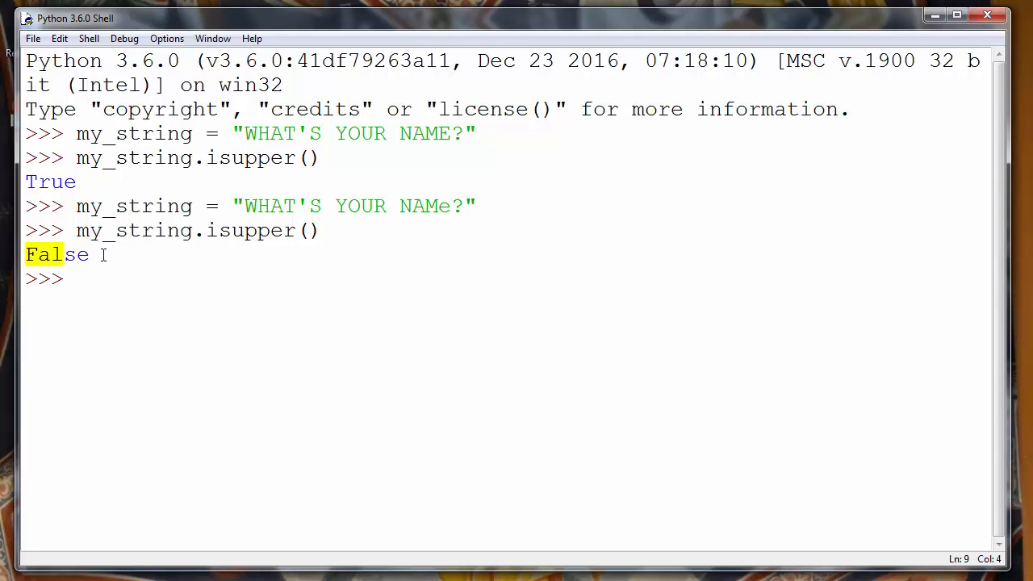